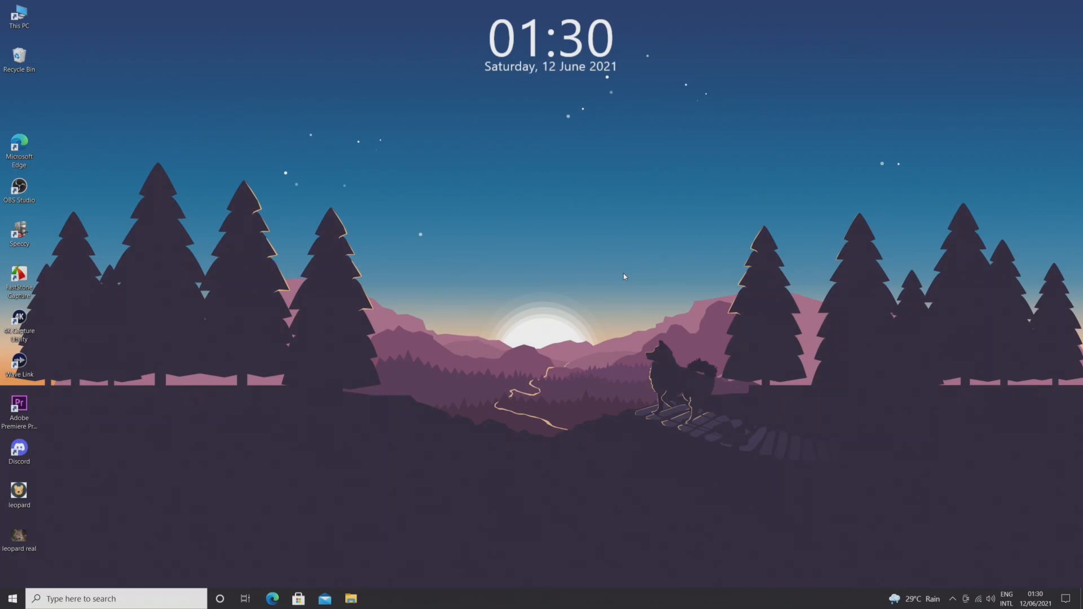
{"action": "mouse_move", "coordinate": [302, 519]}
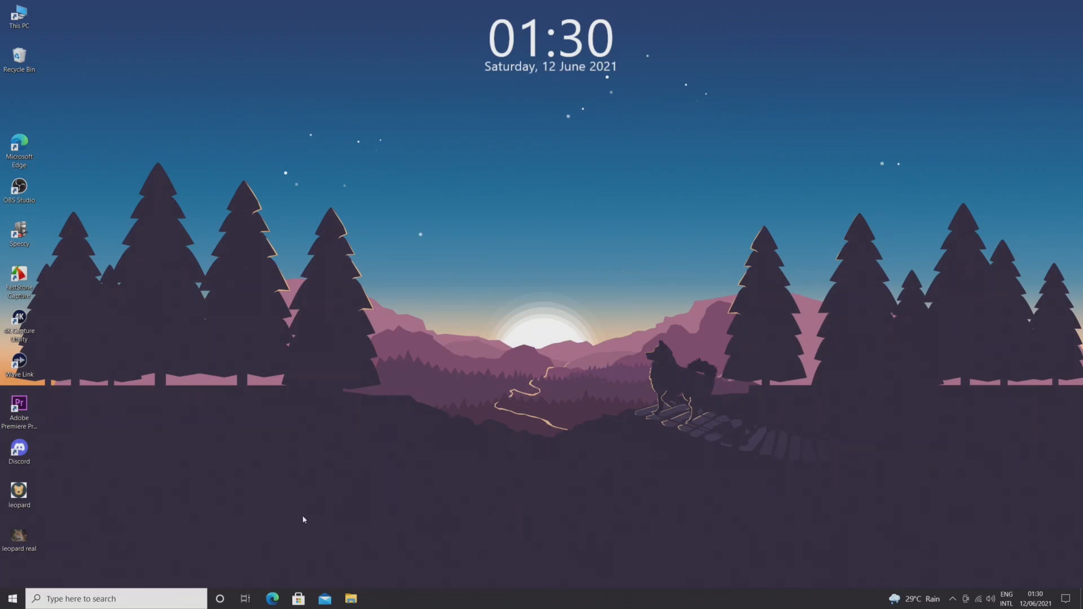
Launch Microsoft Edge from the taskbar and locate it via the app list search 'edge'.
{"action": "left_click", "coordinate": [271, 599]}
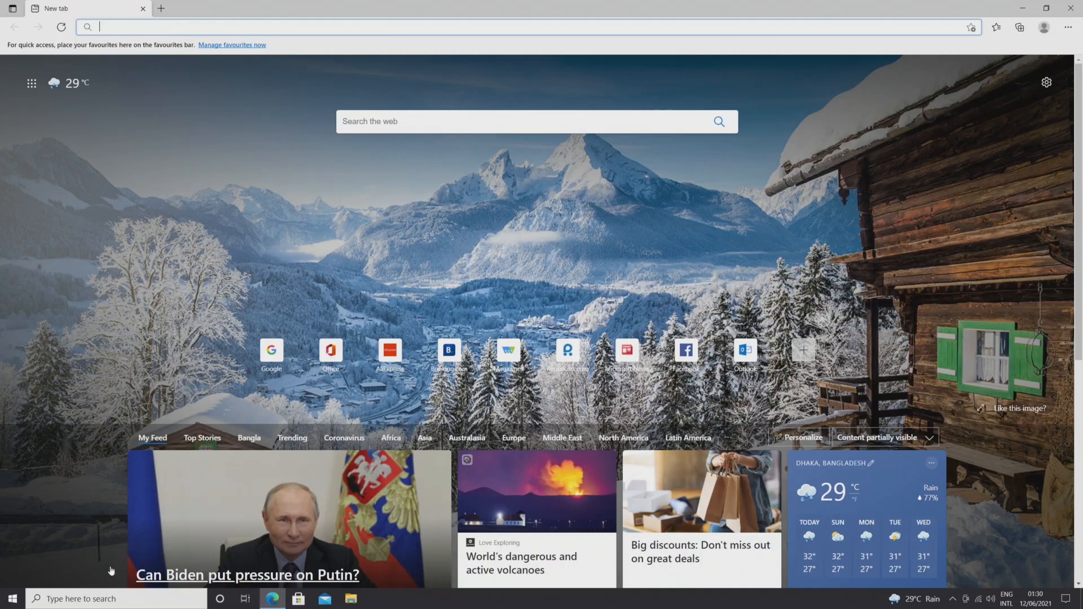
{"action": "left_click", "coordinate": [10, 599]}
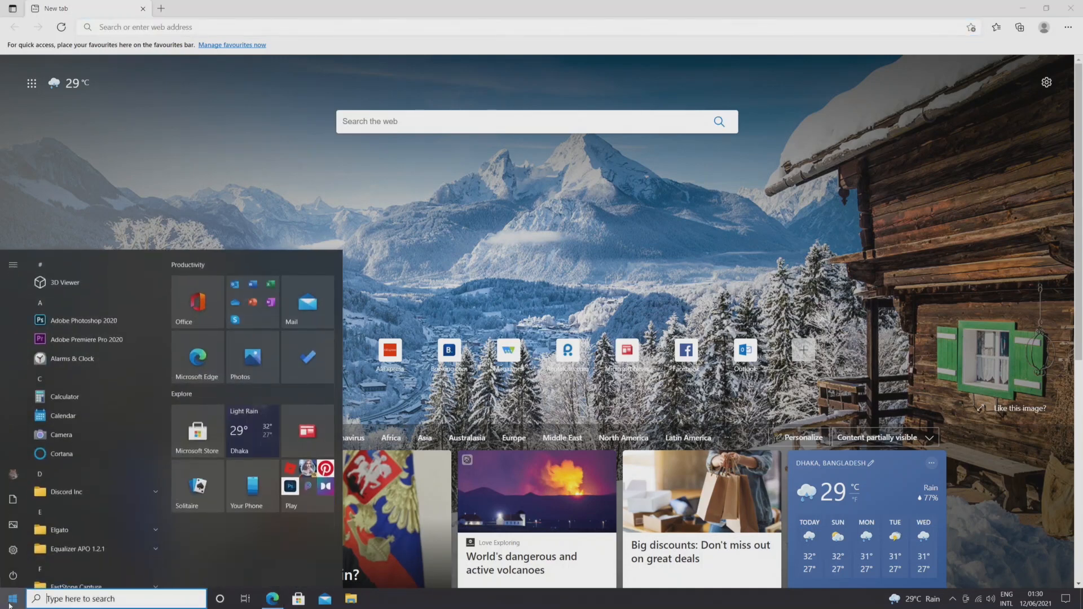
{"action": "type", "text": "edge"}
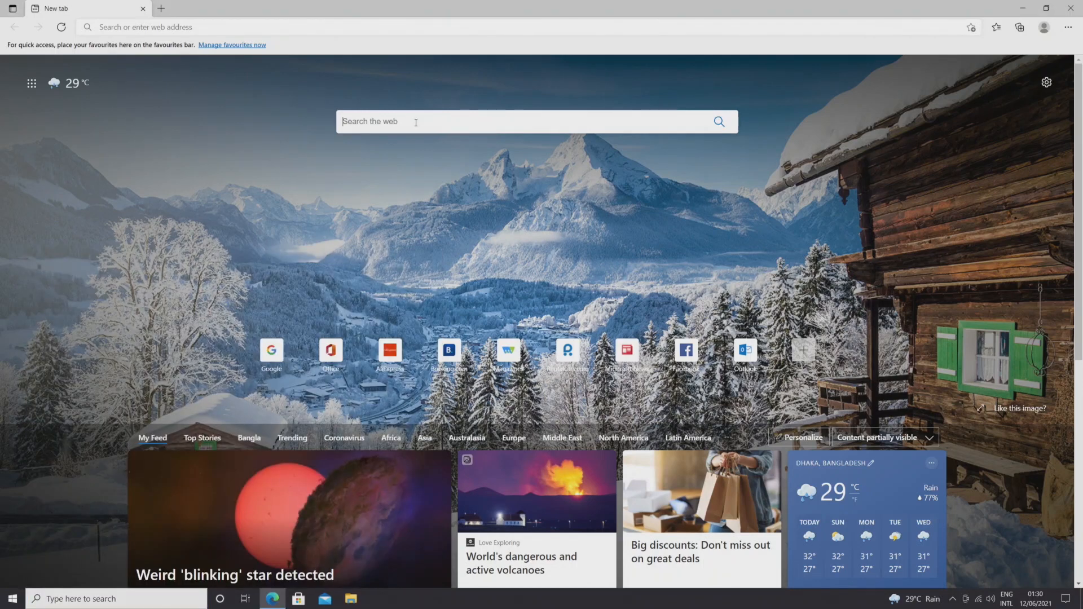
Search 'download google chrome' and go to Google's official Chrome download page.
{"action": "type", "text": "download"}
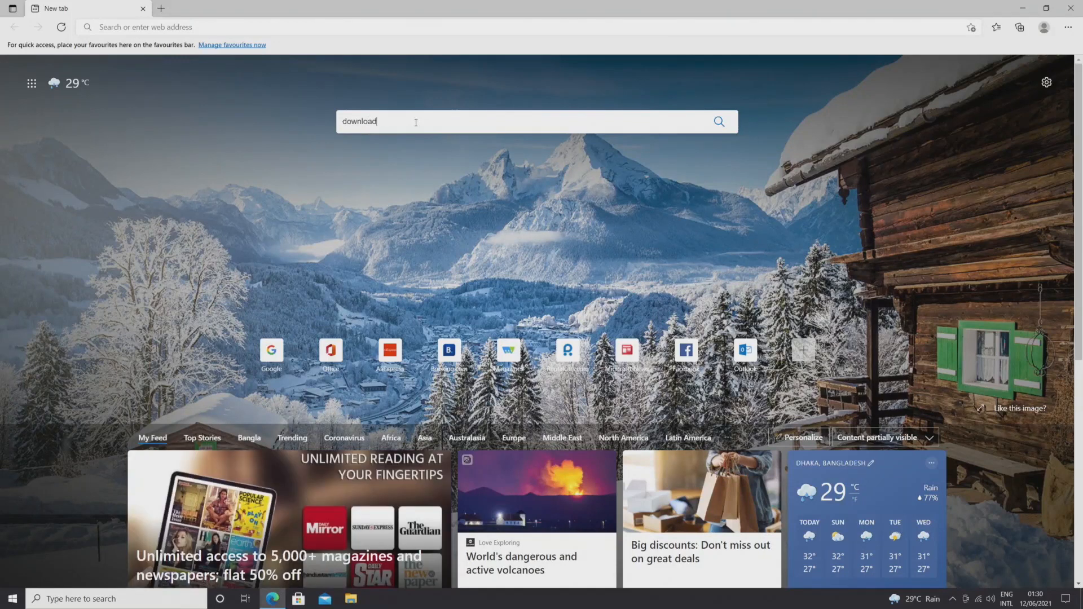
{"action": "type", "text": "google chrome"}
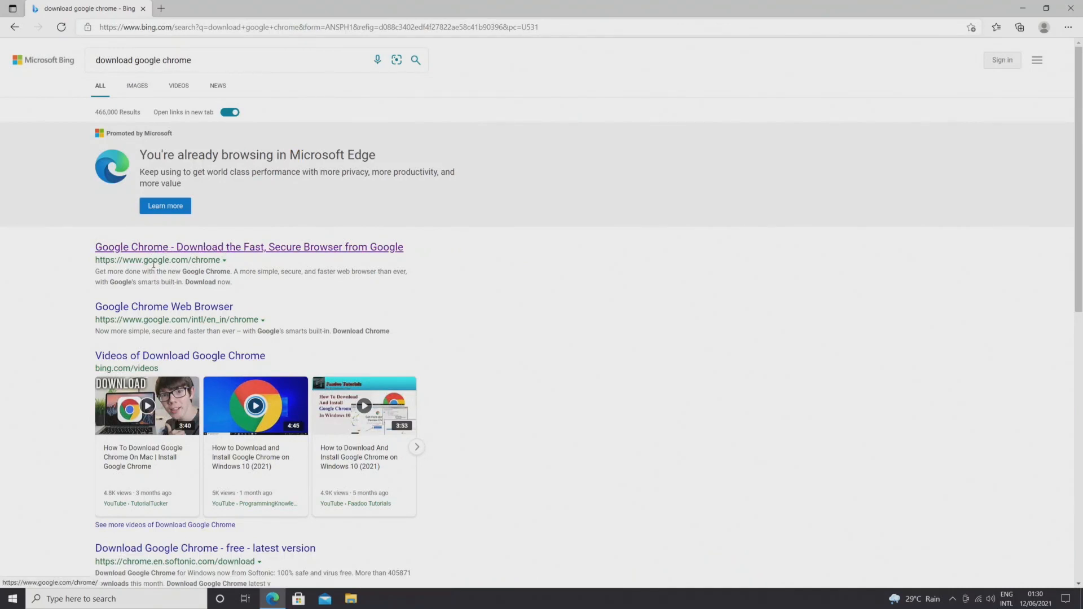
{"action": "mouse_move", "coordinate": [251, 250]}
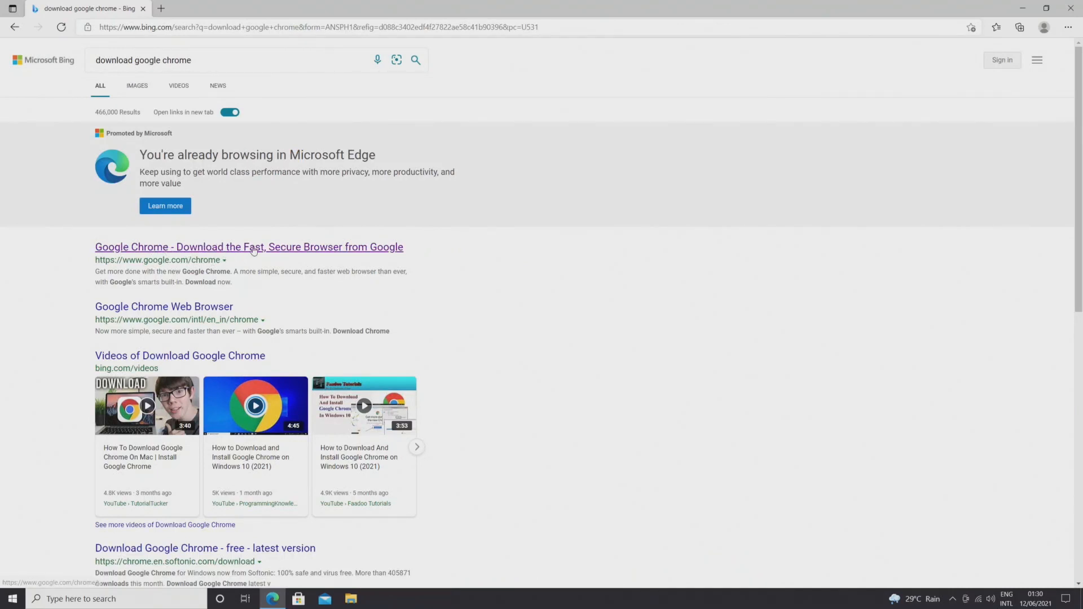
{"action": "left_click", "coordinate": [248, 247]}
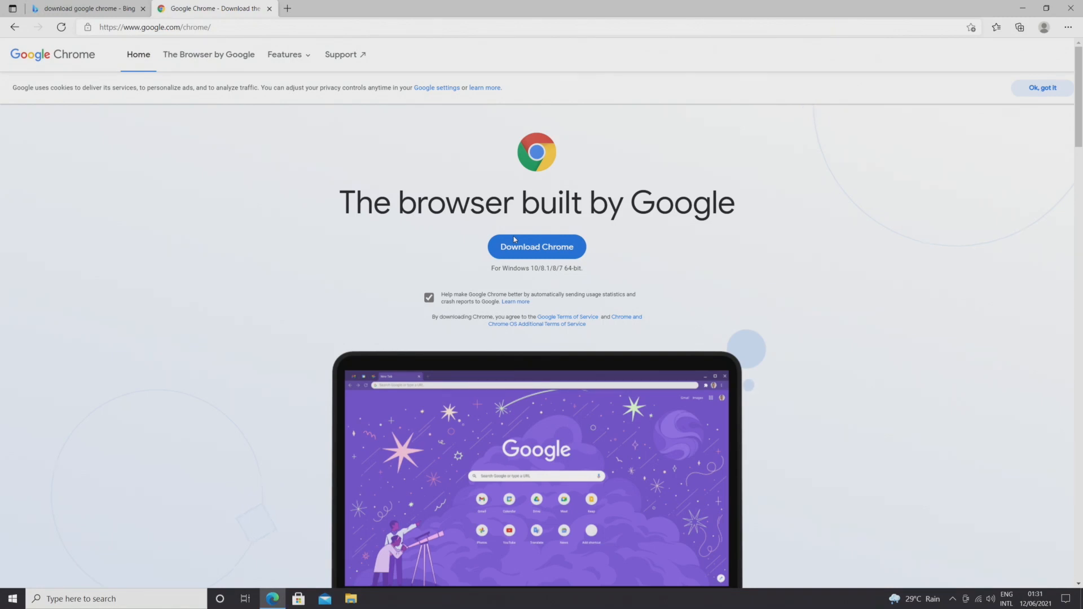
{"action": "mouse_move", "coordinate": [591, 253]}
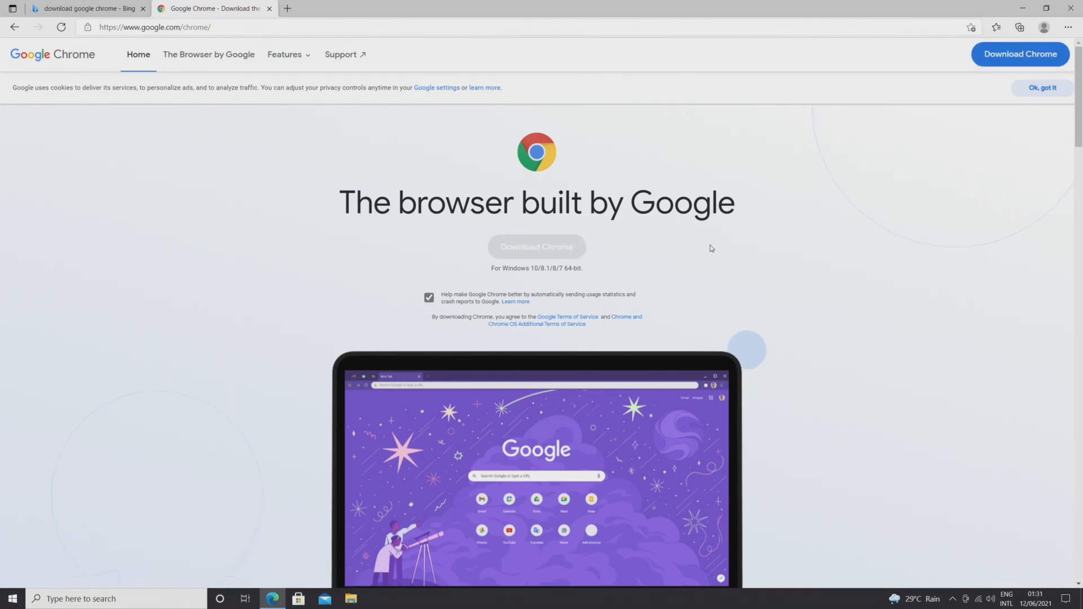
Download the Chrome installer and run it from Edge's Downloads panel.
{"action": "left_click", "coordinate": [536, 247]}
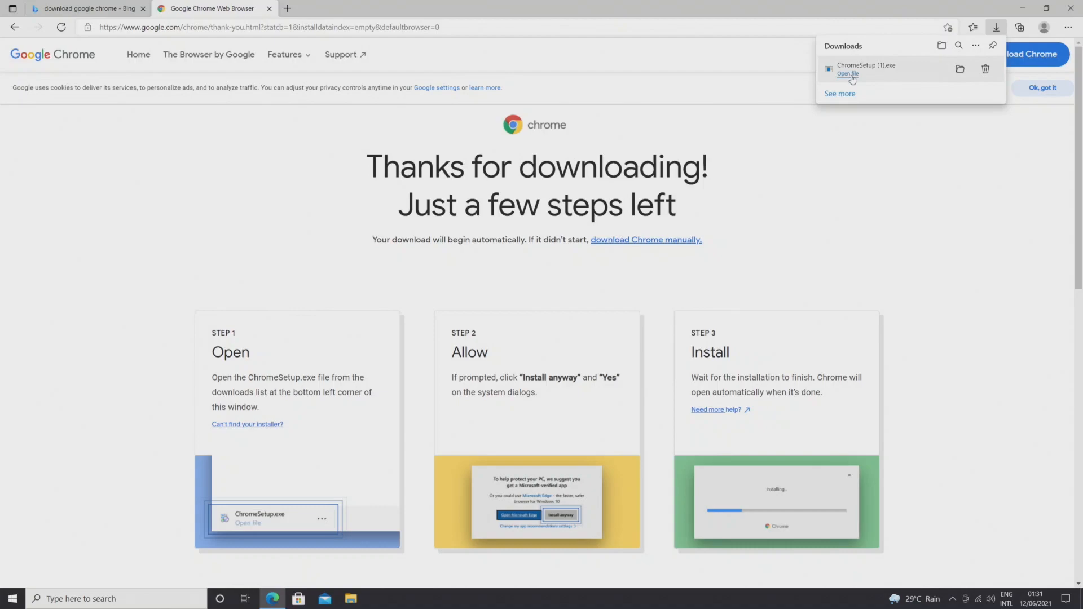
{"action": "left_click", "coordinate": [848, 75]}
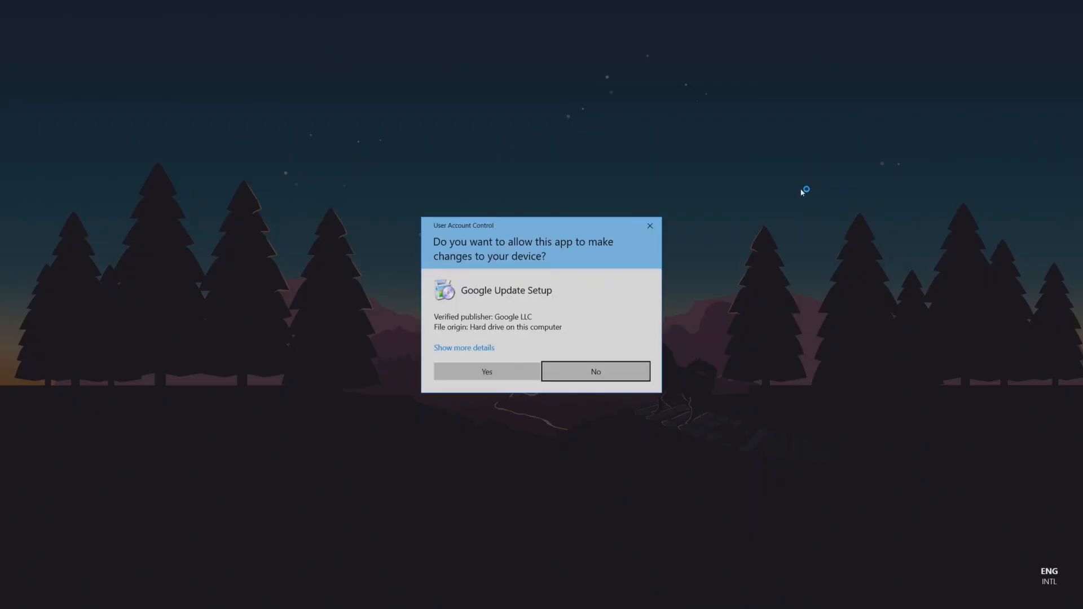
{"action": "mouse_move", "coordinate": [569, 319]}
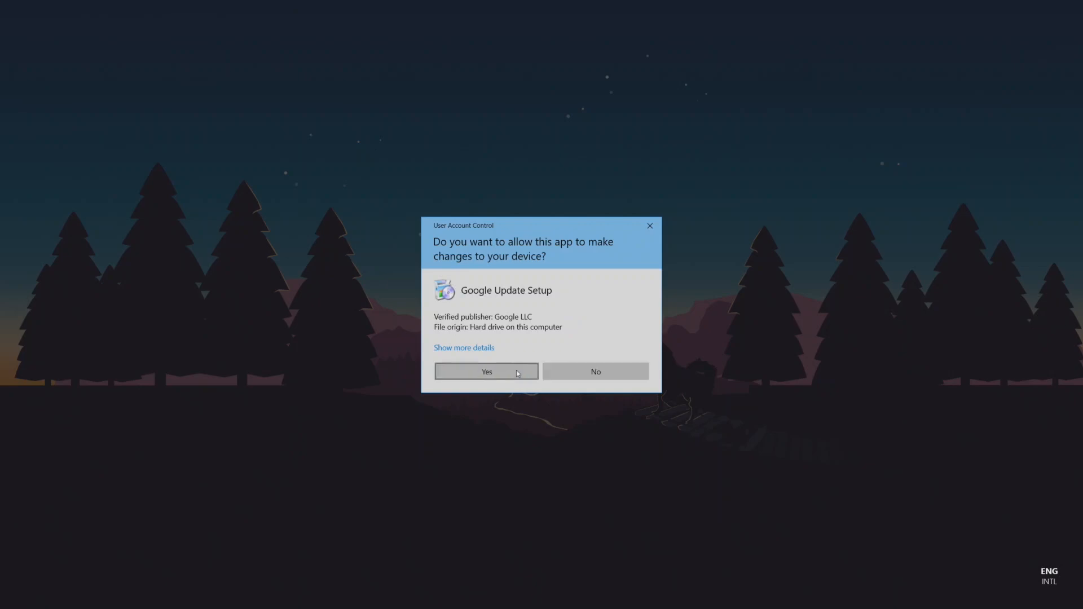
Allow Google Update Setup to make changes in the User Account Control prompt.
{"action": "left_click", "coordinate": [485, 371]}
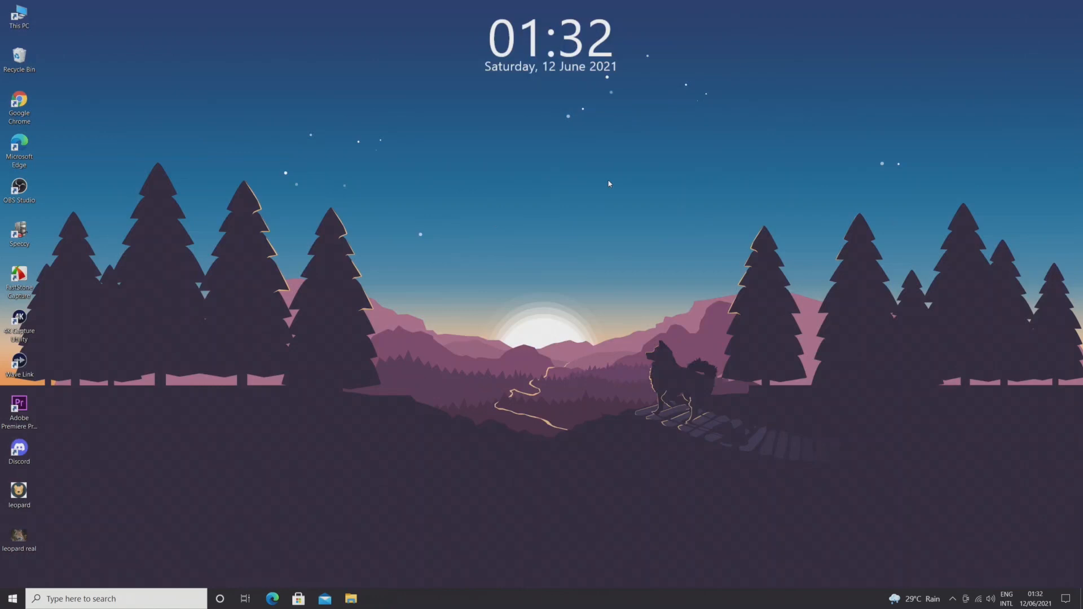
{"action": "mouse_move", "coordinate": [88, 113]}
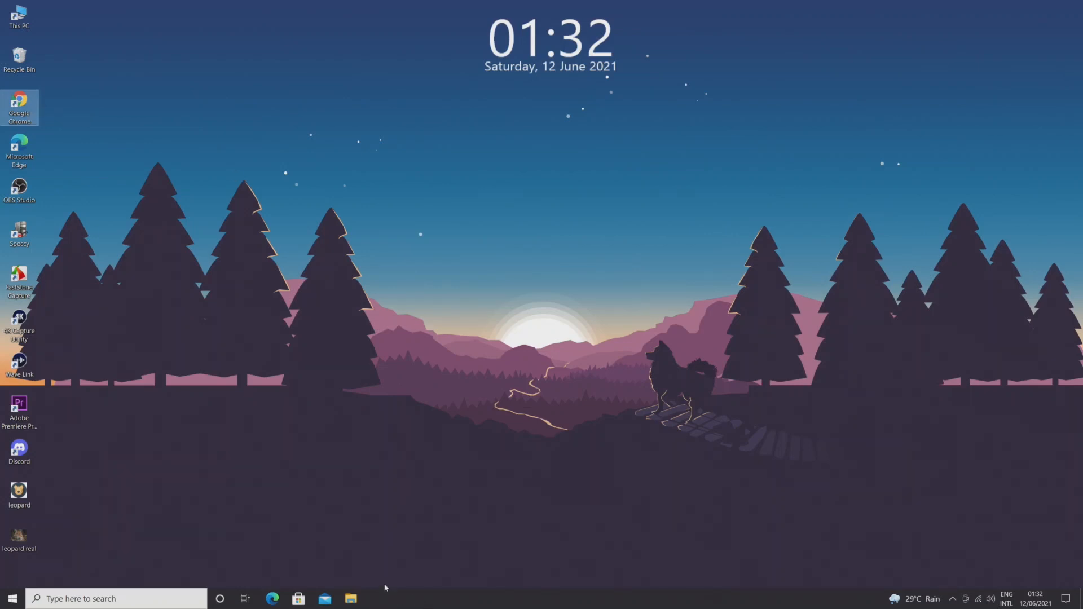
{"action": "mouse_move", "coordinate": [127, 140]}
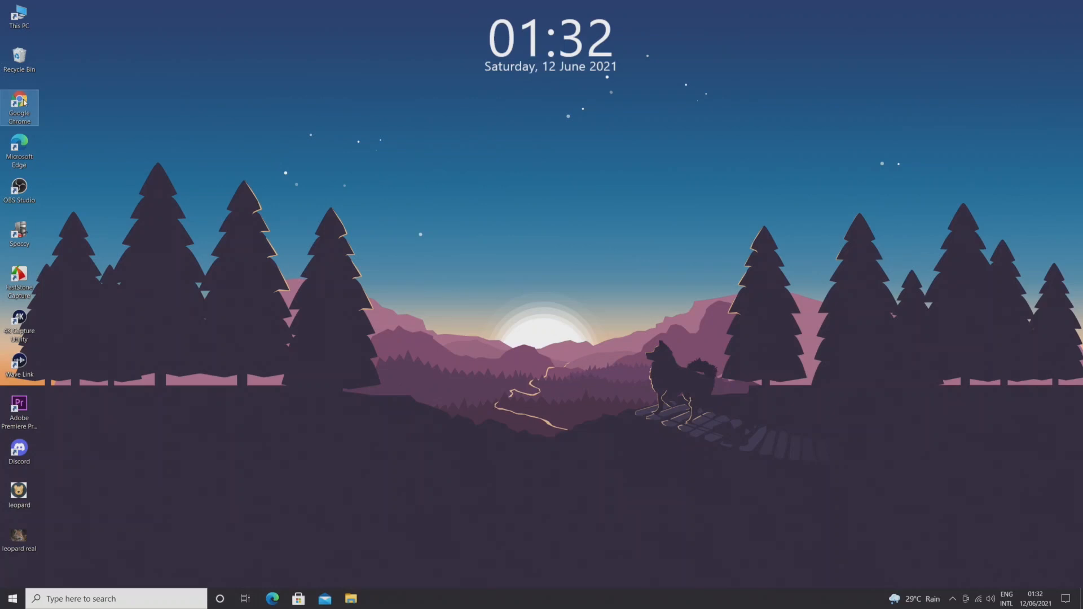
Bring up the context menu for the new Google Chrome desktop shortcut.
{"action": "right_click", "coordinate": [20, 108]}
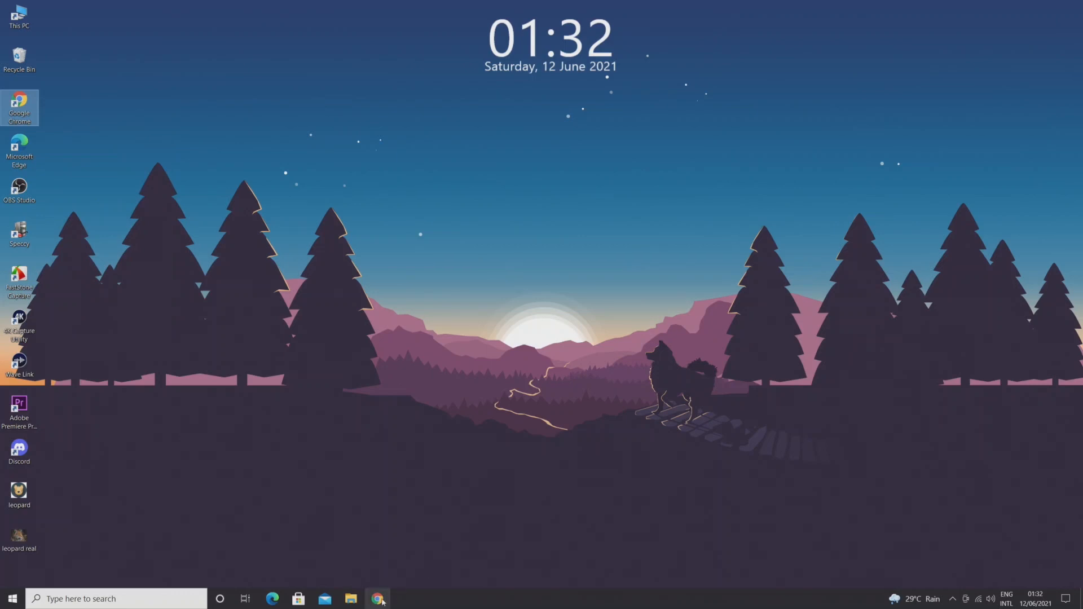
{"action": "mouse_move", "coordinate": [380, 602]}
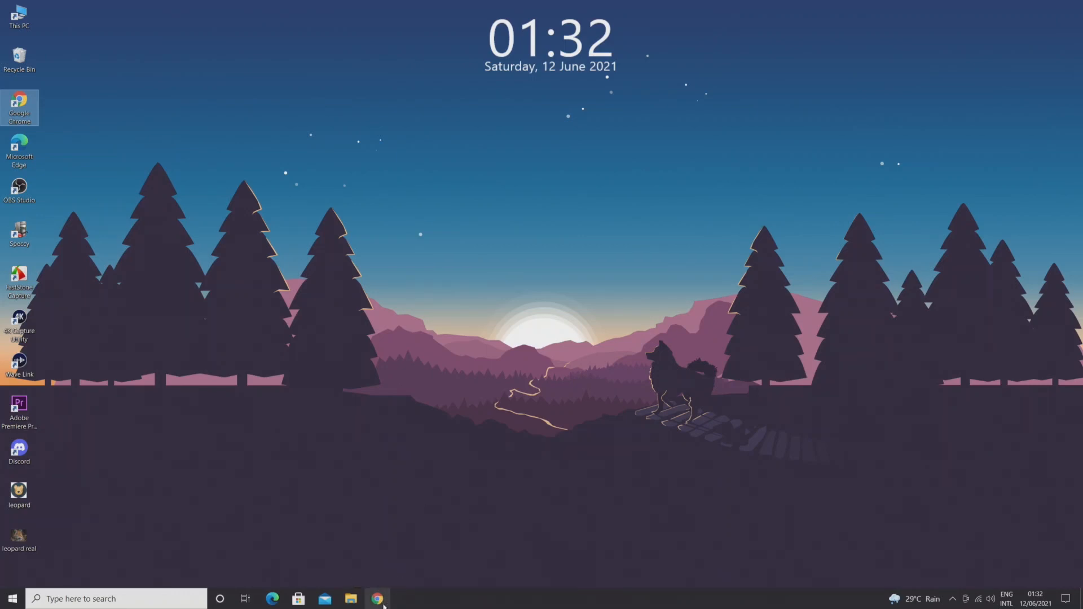
Launch Google Chrome from its pinned taskbar icon to its new tab page.
{"action": "left_click", "coordinate": [378, 598]}
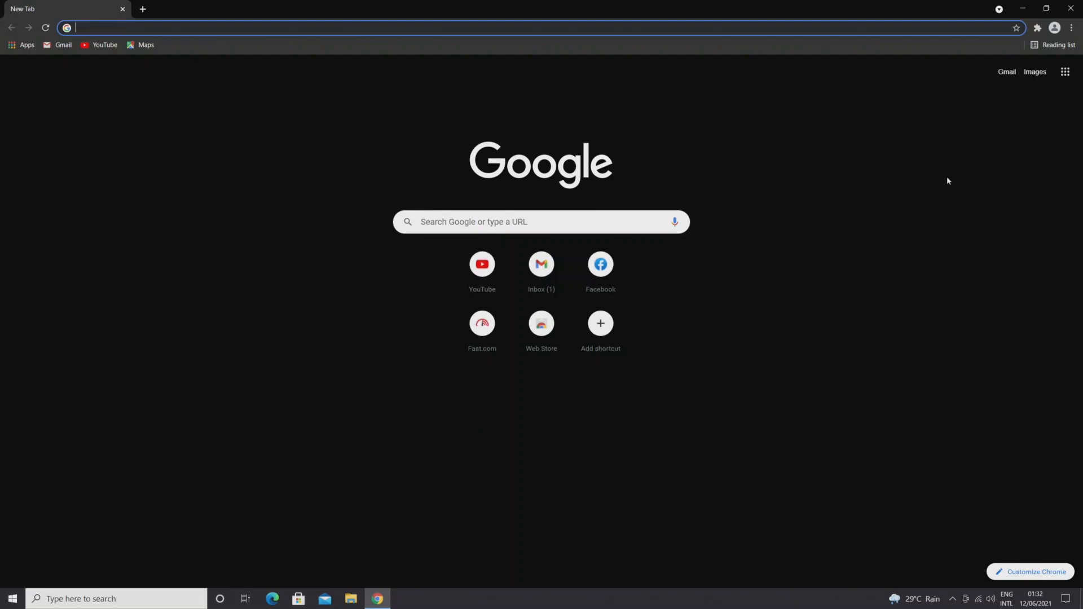